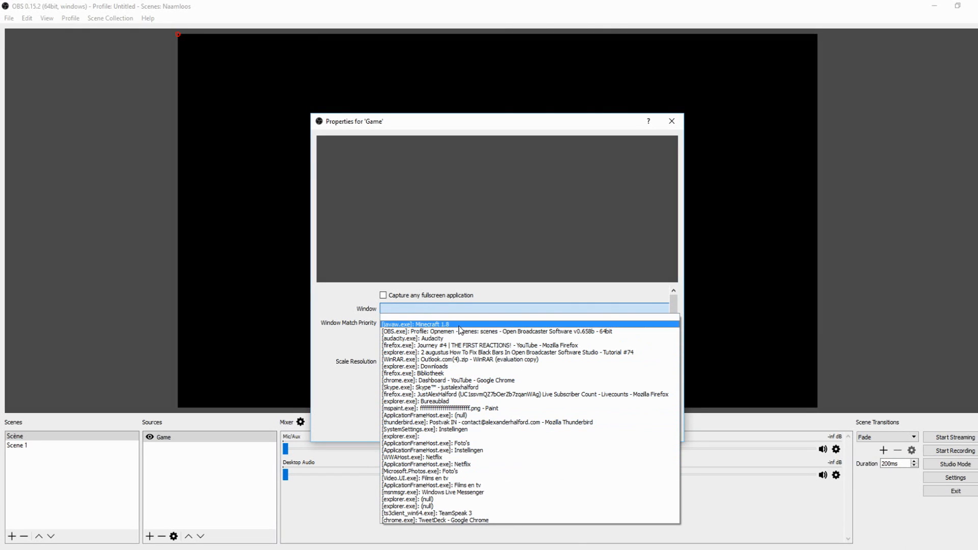
Step: Set the Game source's Window to [javaw.exe]: Minecraft 1.8 and confirm
click(427, 323)
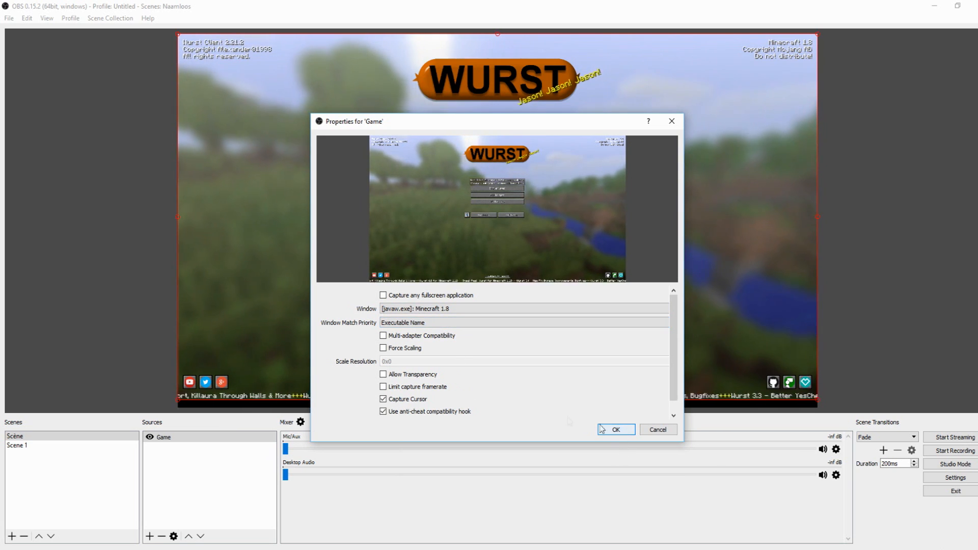
click(615, 429)
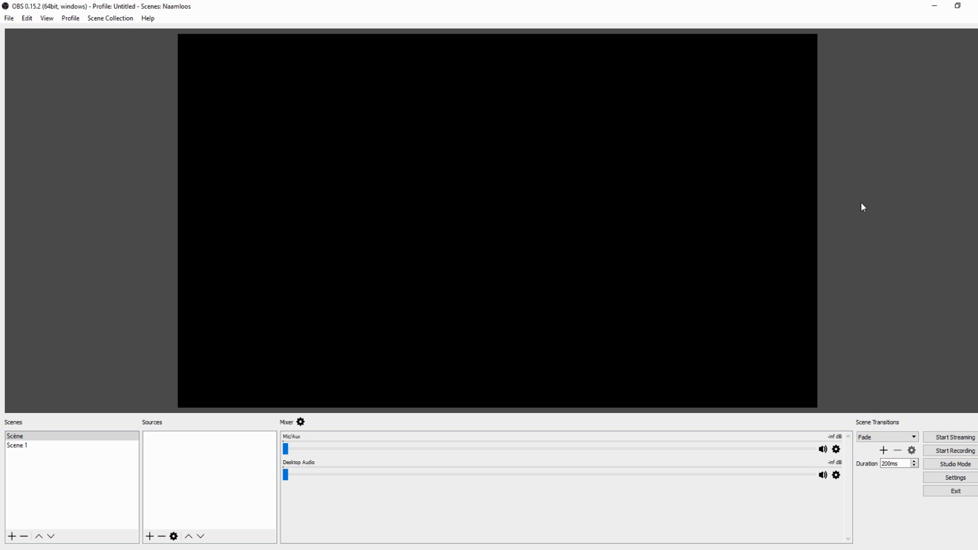
mouse_move(552, 405)
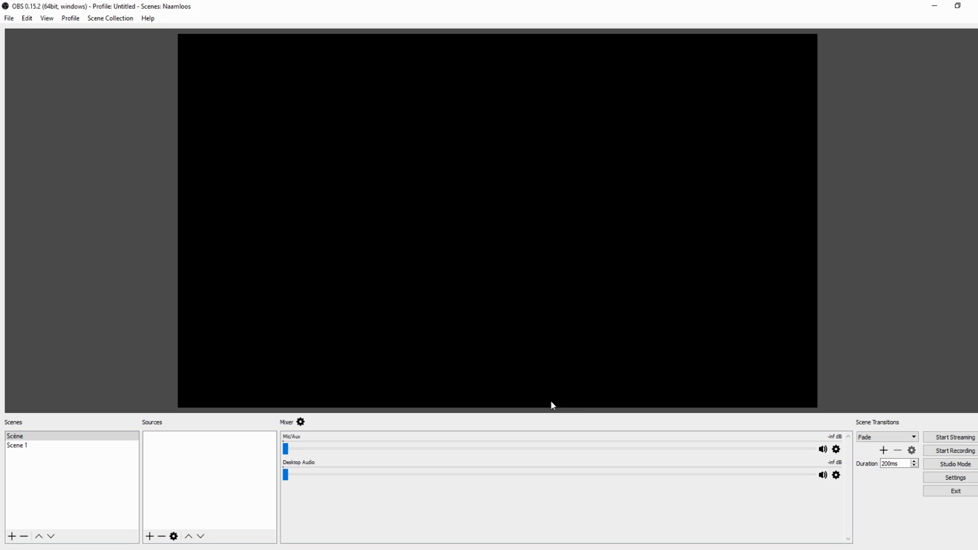
mouse_move(227, 469)
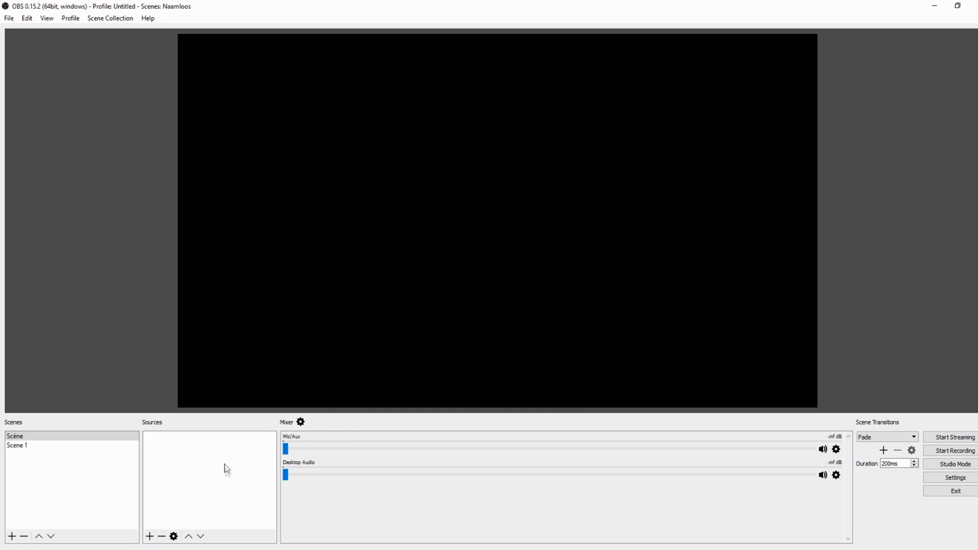
mouse_move(175, 453)
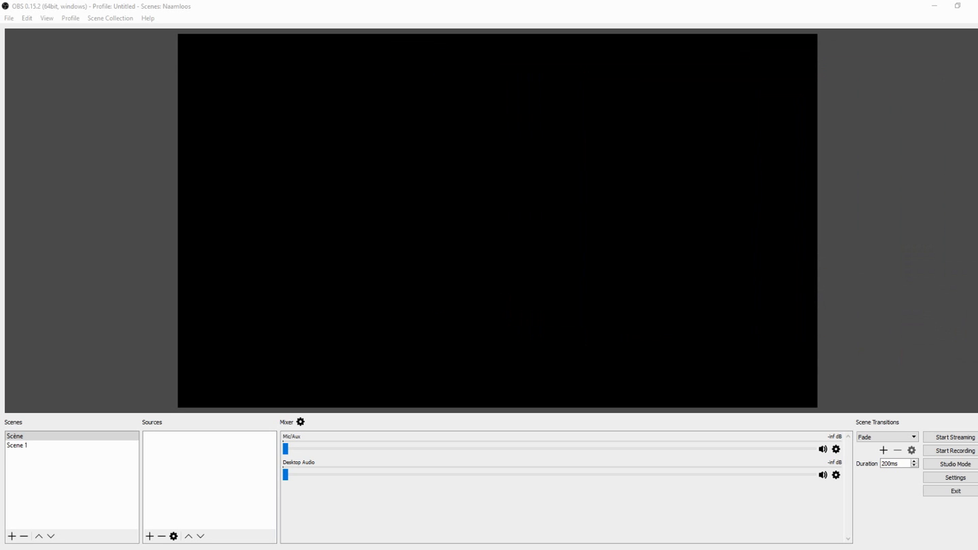
mouse_move(456, 266)
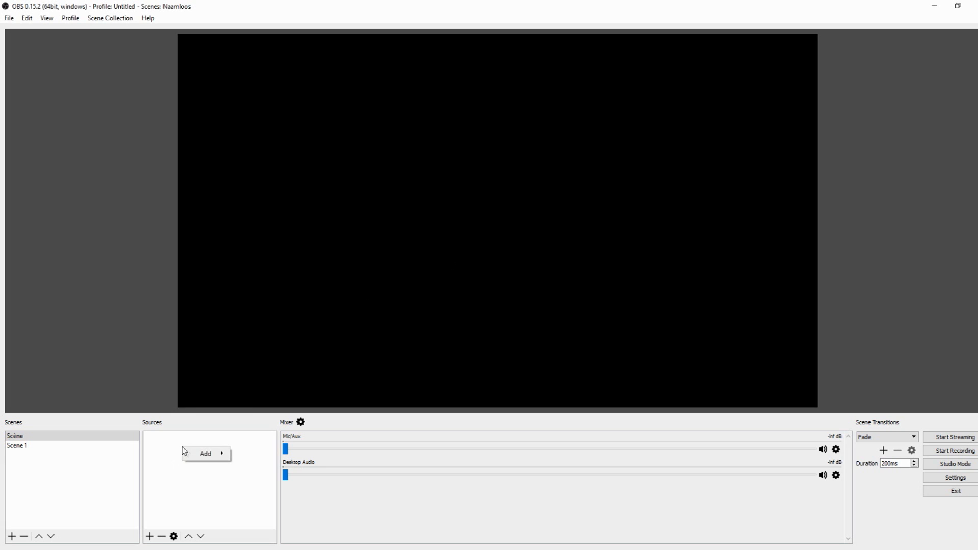
Step: Add a Game Capture source 'Game' for Minecraft 1.8, not any fullscreen application
click(205, 454)
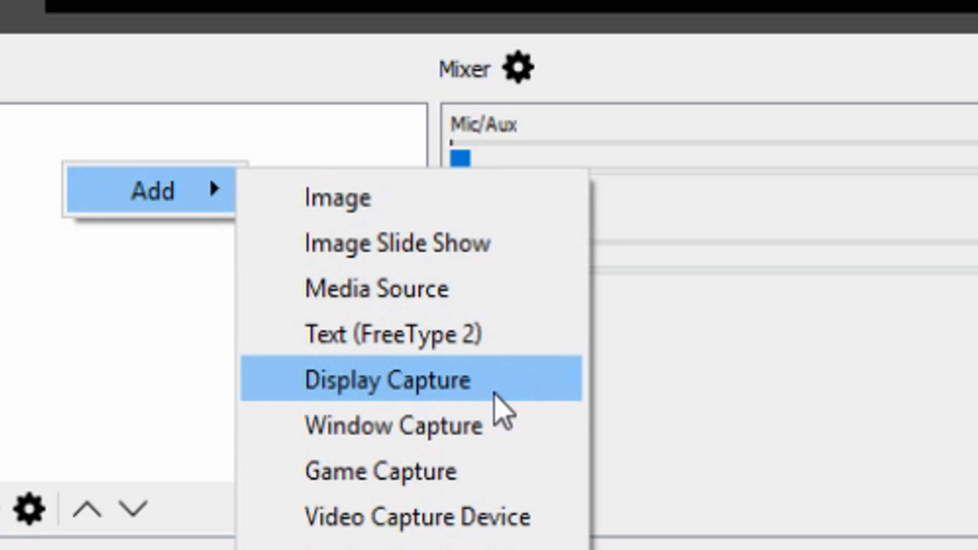
click(380, 470)
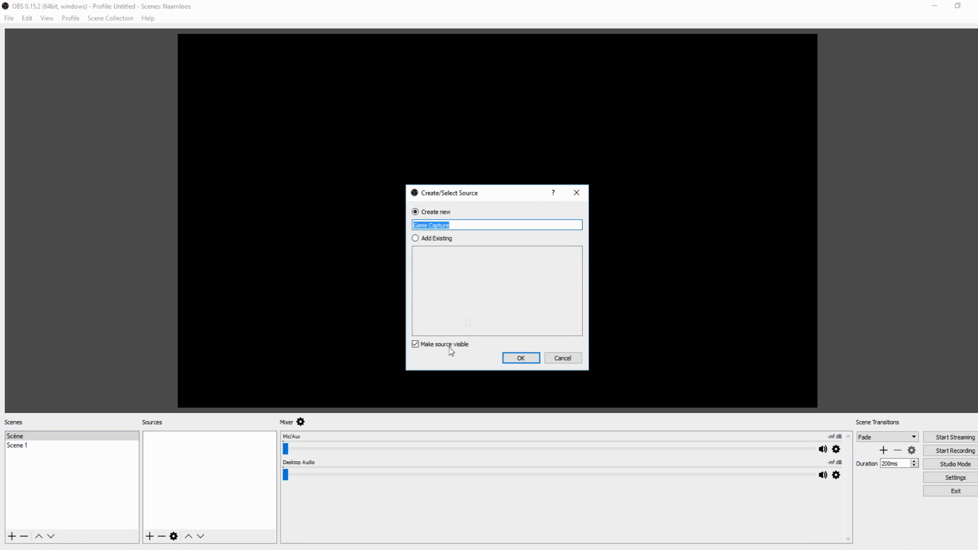
text(Ga)
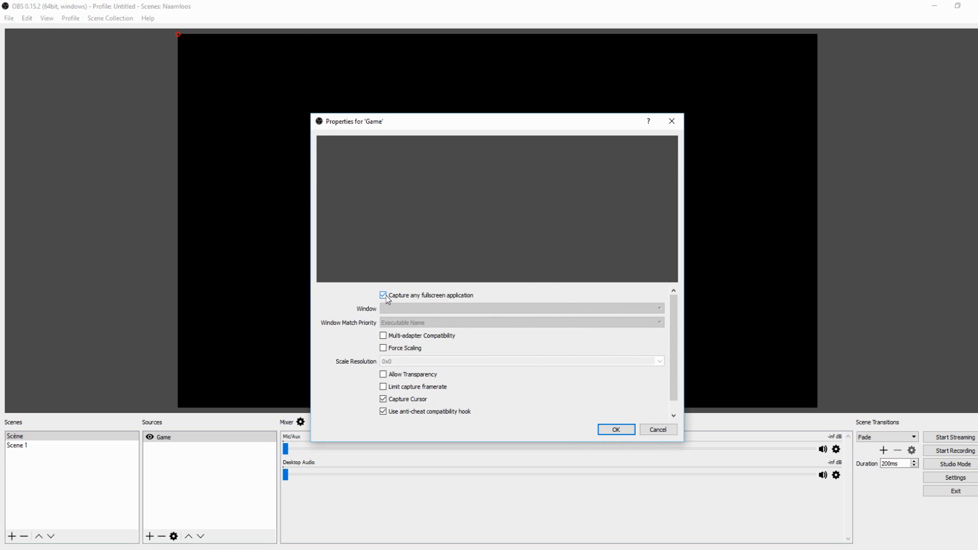
click(521, 308)
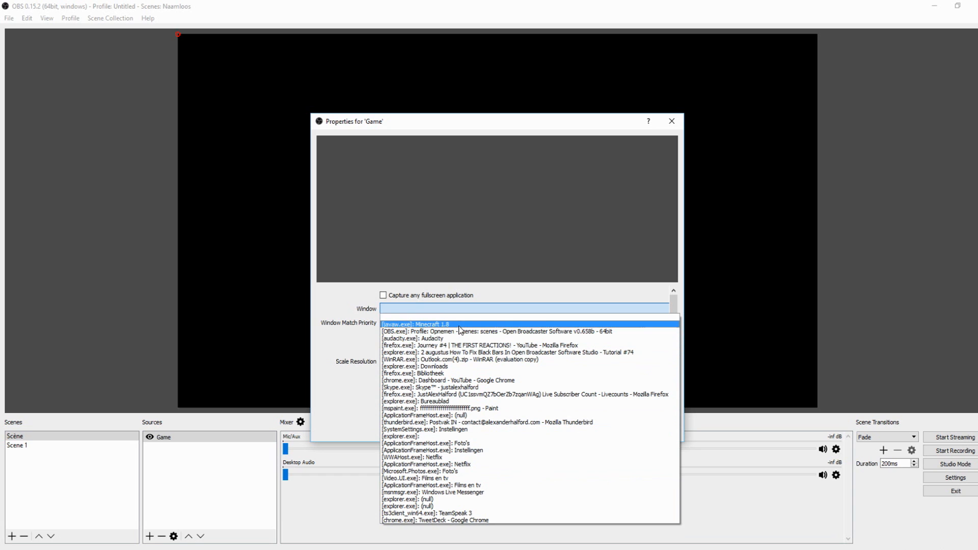
click(419, 323)
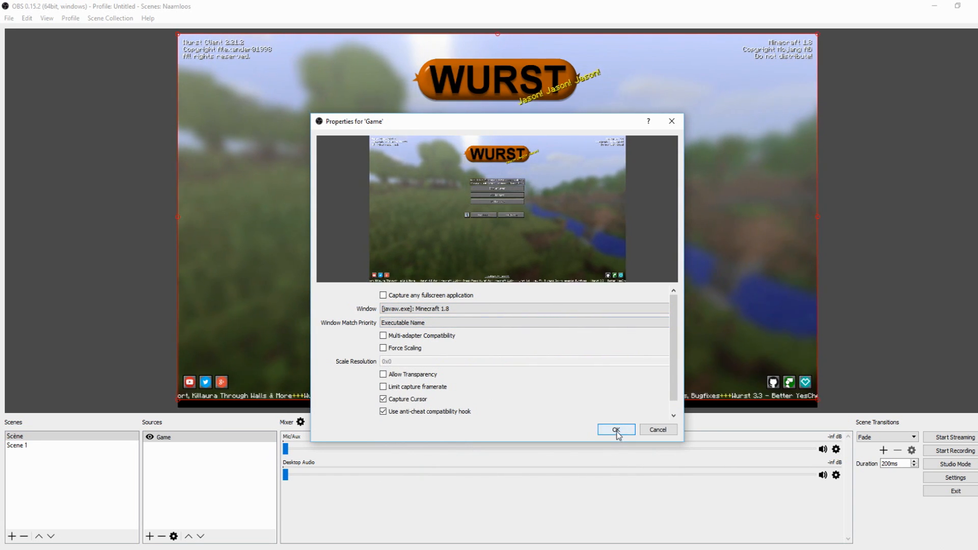
click(616, 430)
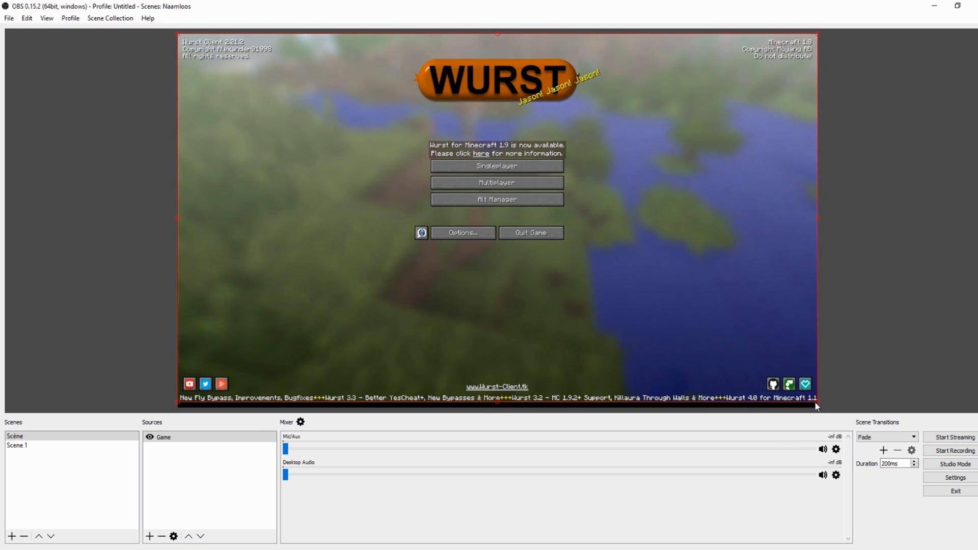
mouse_move(860, 384)
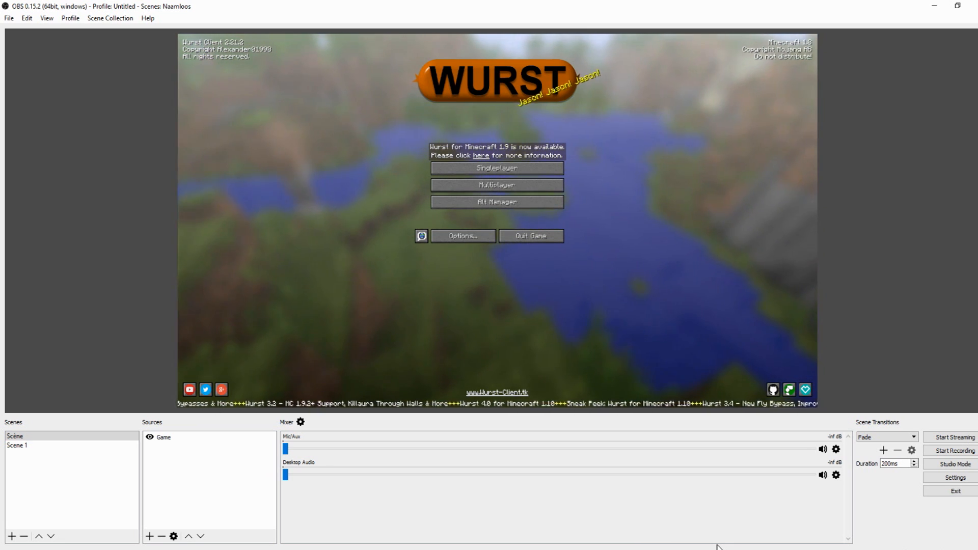
Step: Select the Minecraft capture in the preview to stretch it
click(163, 437)
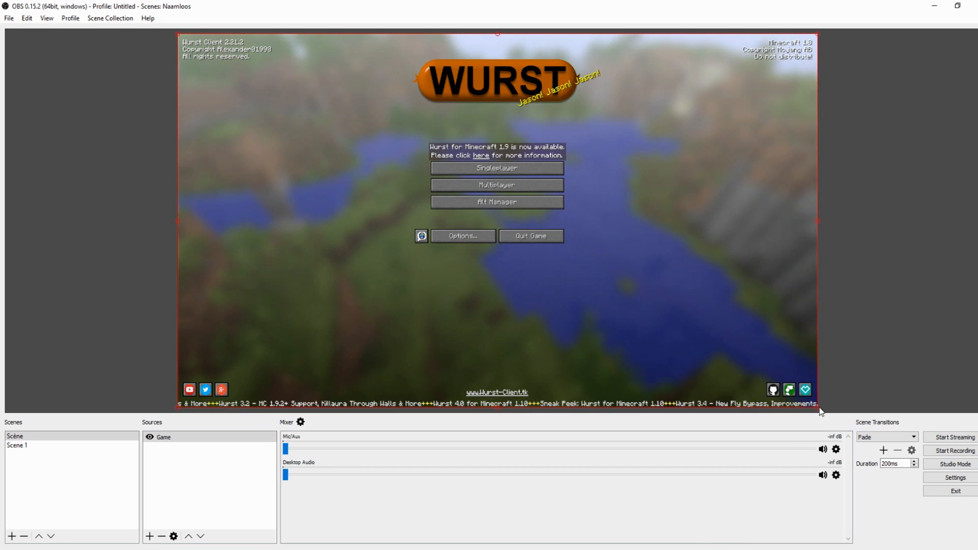